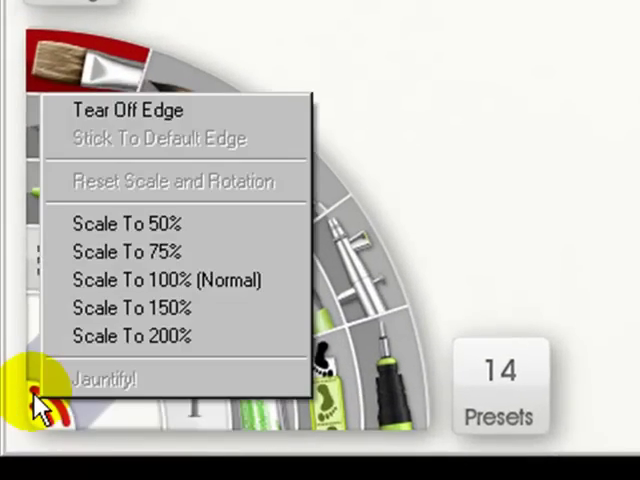
{"action": "mouse_move", "coordinate": [175, 138]}
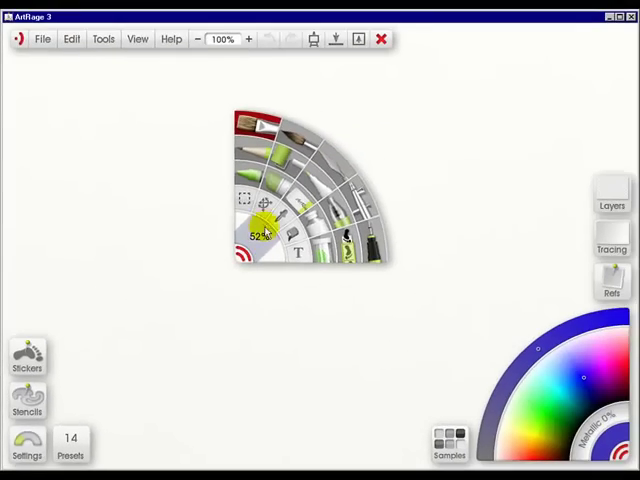
{"action": "mouse_move", "coordinate": [245, 243]}
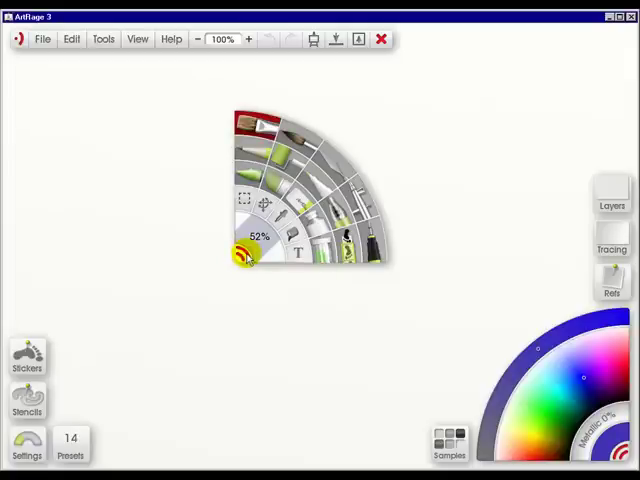
{"action": "mouse_move", "coordinate": [245, 258]}
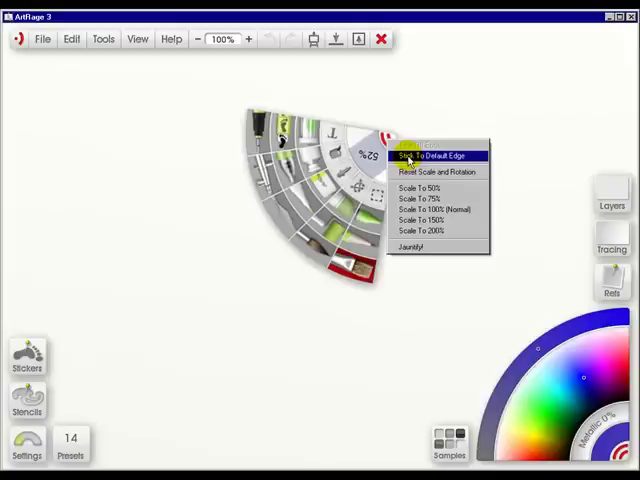
{"action": "mouse_move", "coordinate": [430, 188]}
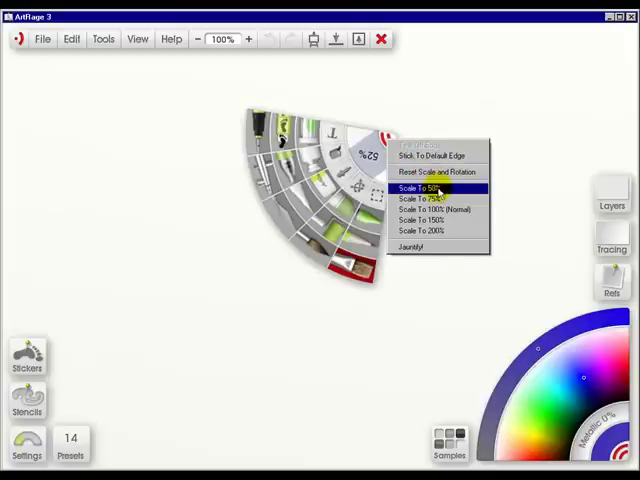
{"action": "mouse_move", "coordinate": [440, 231]}
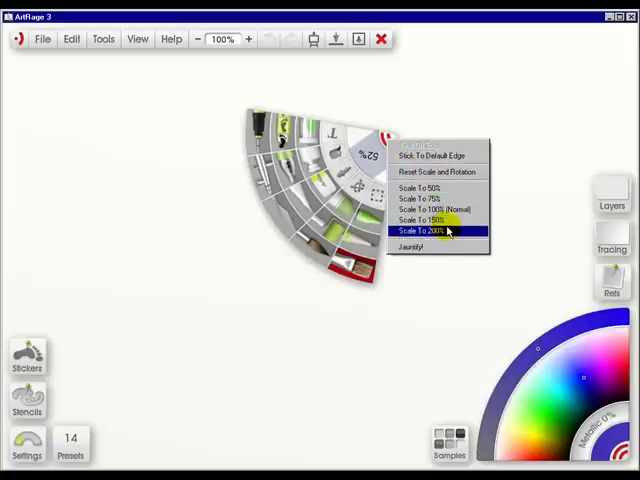
{"action": "mouse_move", "coordinate": [435, 173]}
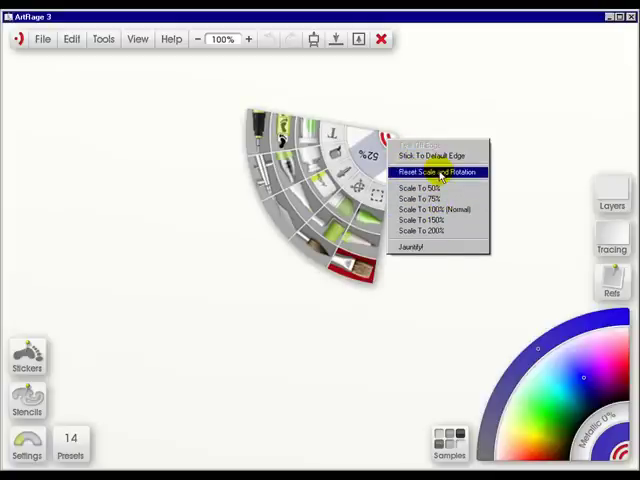
Reset the floating tool wheel to its default scale and rotation
{"action": "left_click", "coordinate": [430, 172]}
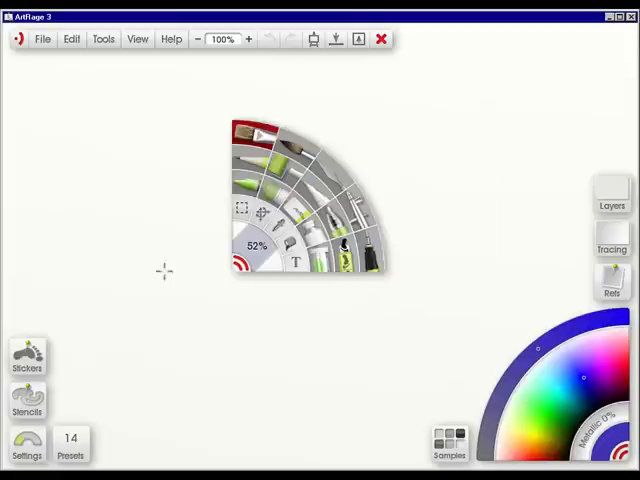
{"action": "left_click", "coordinate": [27, 443]}
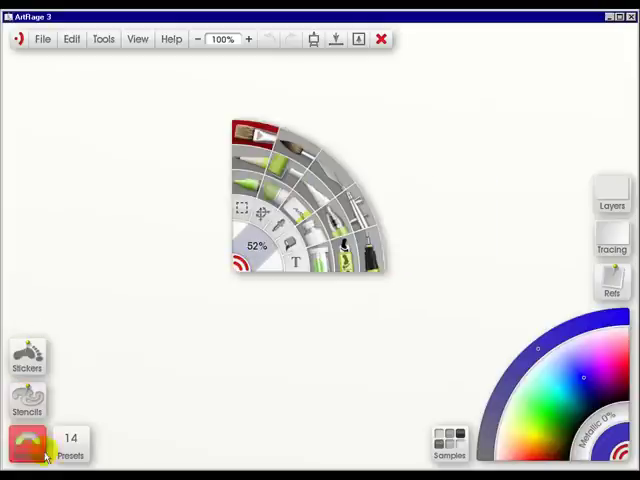
{"action": "left_click", "coordinate": [27, 445]}
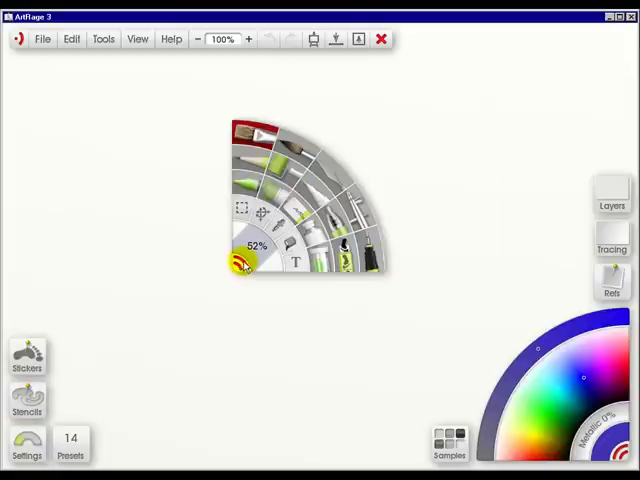
Stick the tool wheel back to its default corner, then expand the collapsed picker
{"action": "right_click", "coordinate": [248, 262]}
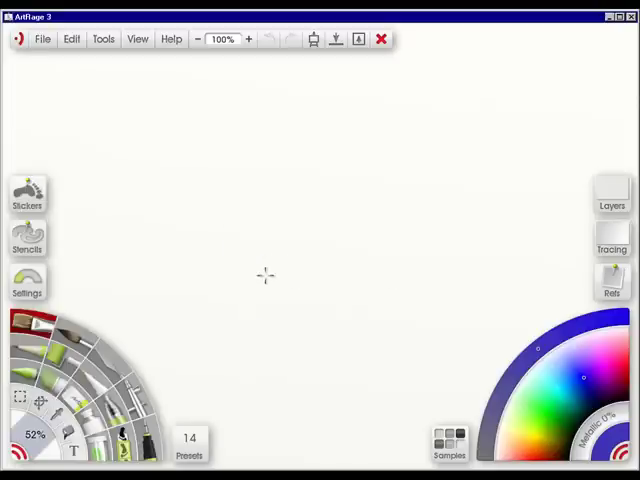
{"action": "mouse_move", "coordinate": [251, 318]}
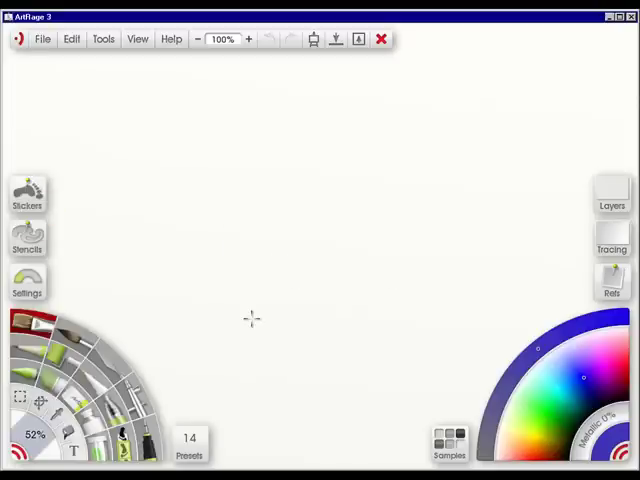
{"action": "mouse_move", "coordinate": [161, 274]}
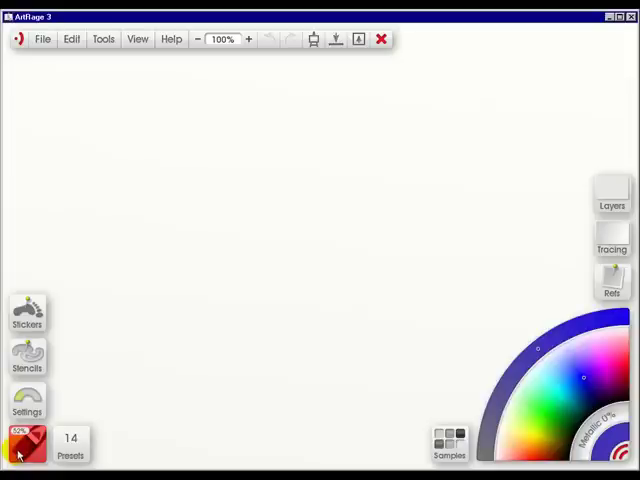
{"action": "left_click", "coordinate": [28, 445]}
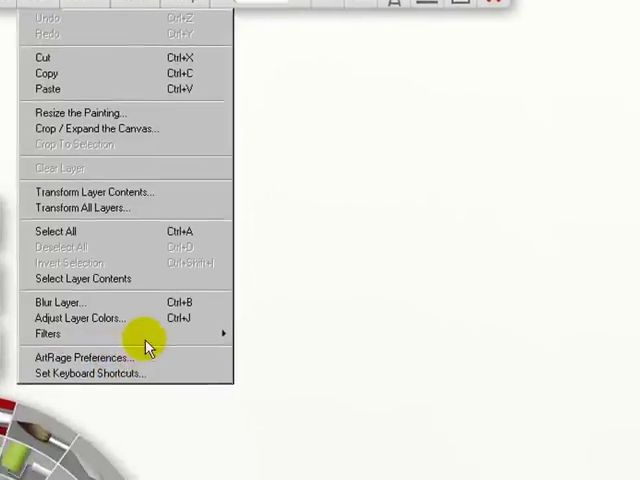
{"action": "left_click", "coordinate": [88, 357]}
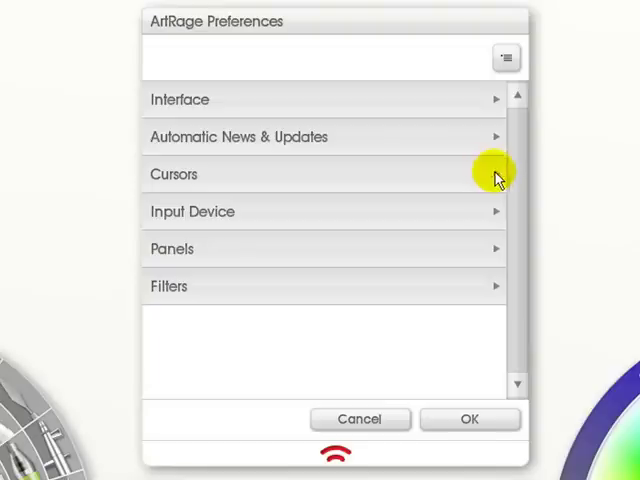
{"action": "left_click", "coordinate": [173, 174]}
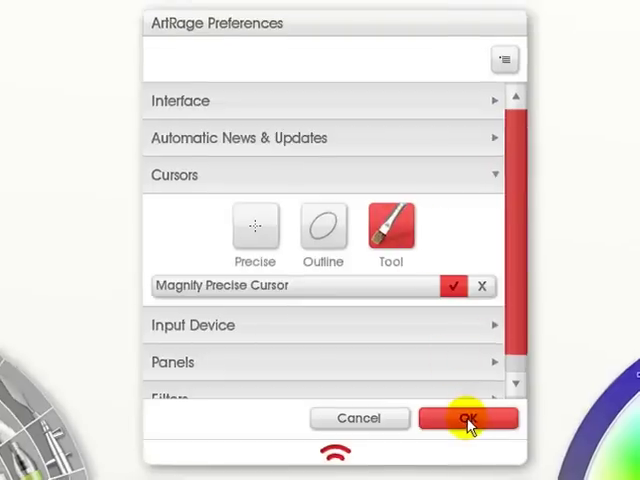
{"action": "left_click", "coordinate": [468, 418]}
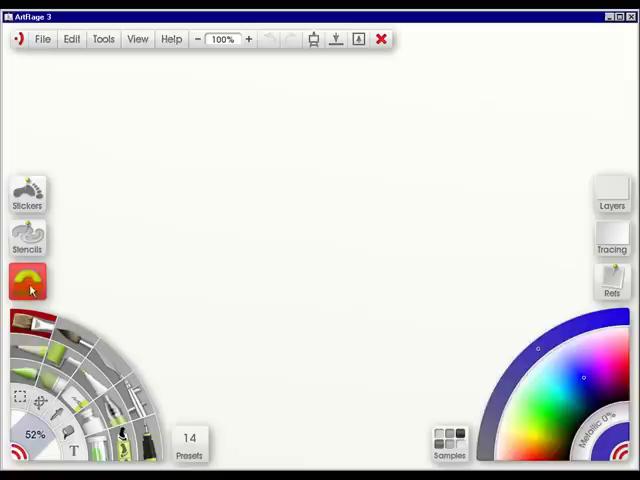
Open the brush Settings panel and drag it toward the top left
{"action": "left_click", "coordinate": [28, 281]}
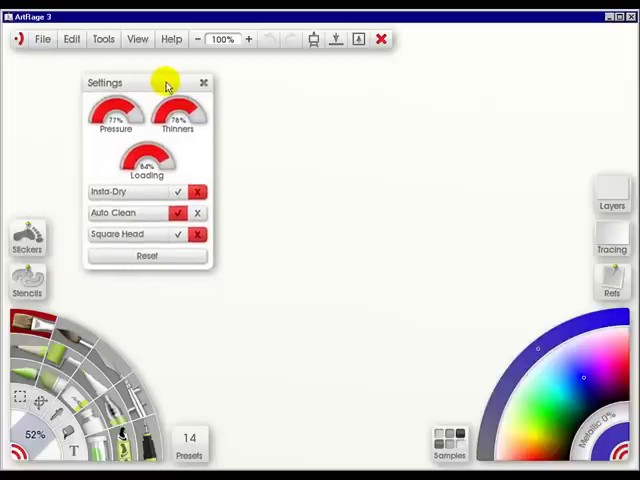
{"action": "left_click", "coordinate": [203, 82]}
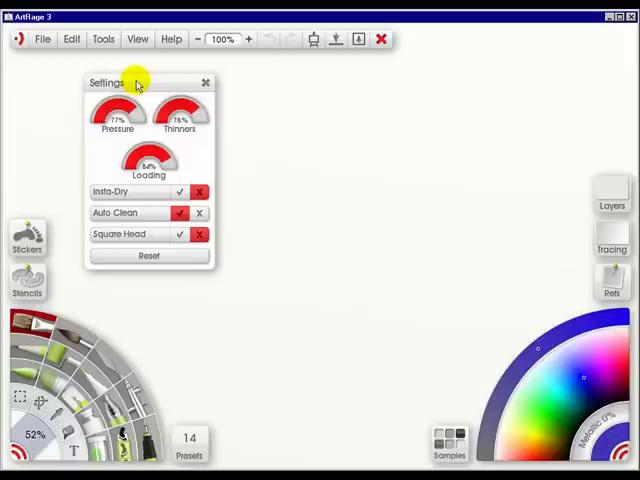
{"action": "left_click_drag", "start_coordinate": [135, 82], "coordinate": [122, 86]}
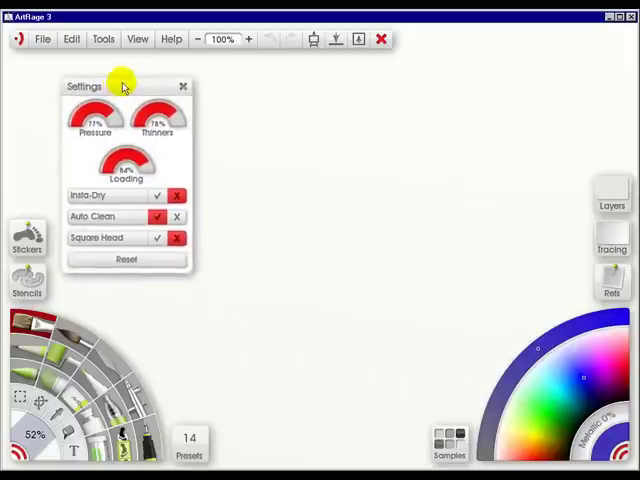
{"action": "left_click_drag", "start_coordinate": [120, 85], "coordinate": [92, 70]}
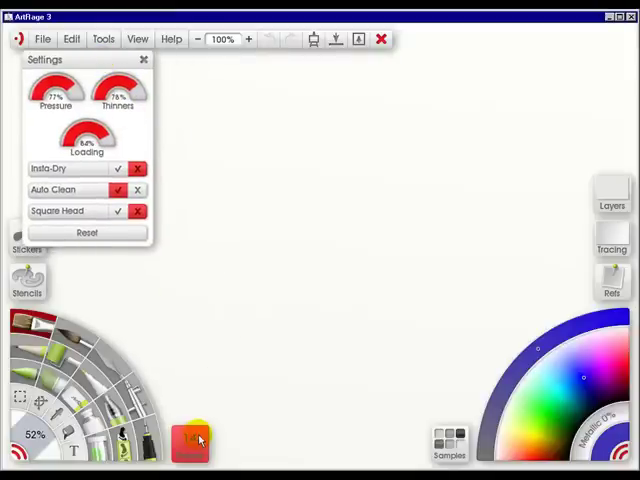
Select the Thick Gloss Square preset from the Oil Brush presets
{"action": "left_click", "coordinate": [190, 440]}
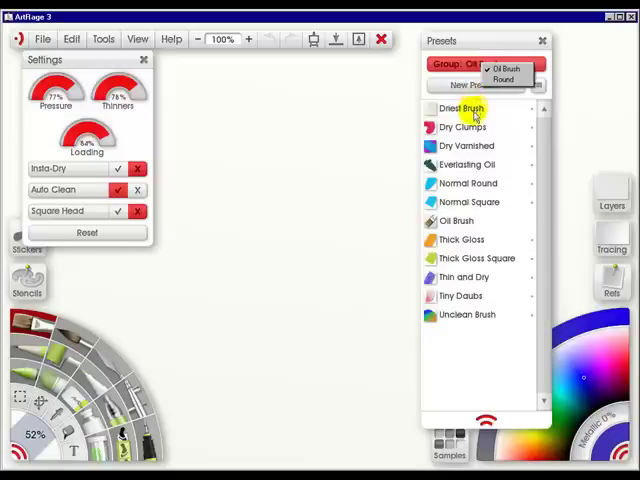
{"action": "mouse_move", "coordinate": [482, 239]}
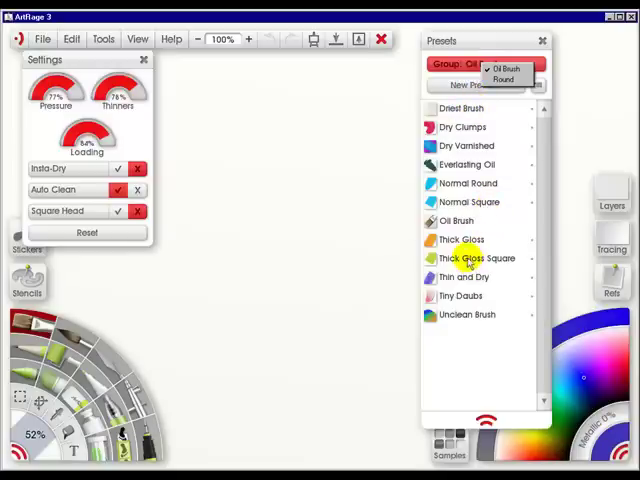
{"action": "left_click", "coordinate": [456, 220]}
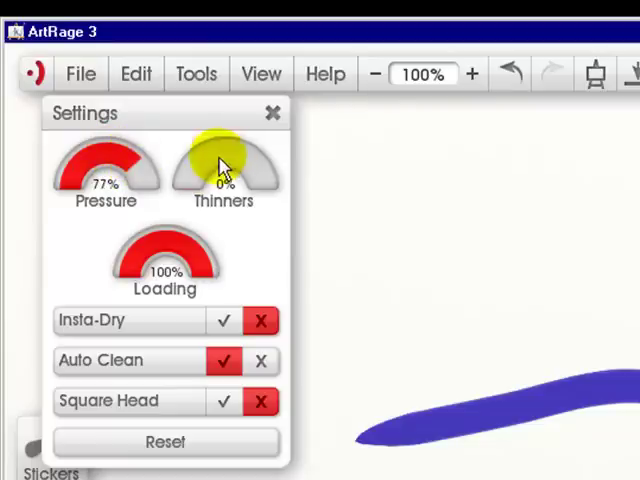
Raise the Thinners dial to about 71%
{"action": "left_click_drag", "start_coordinate": [220, 160], "coordinate": [250, 160]}
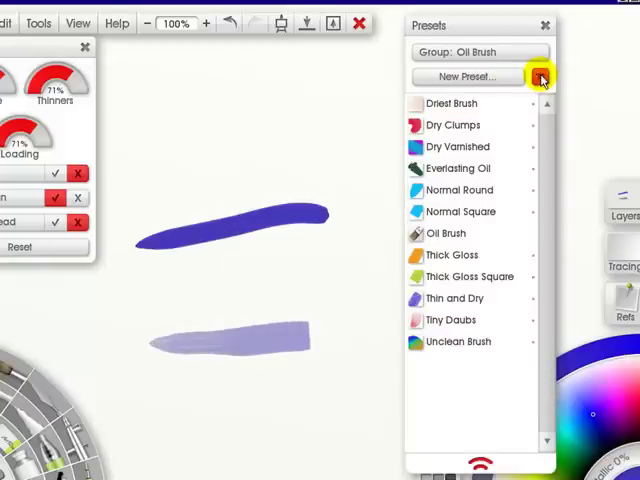
Create a new preset group named 'Judith'
{"action": "left_click", "coordinate": [540, 76]}
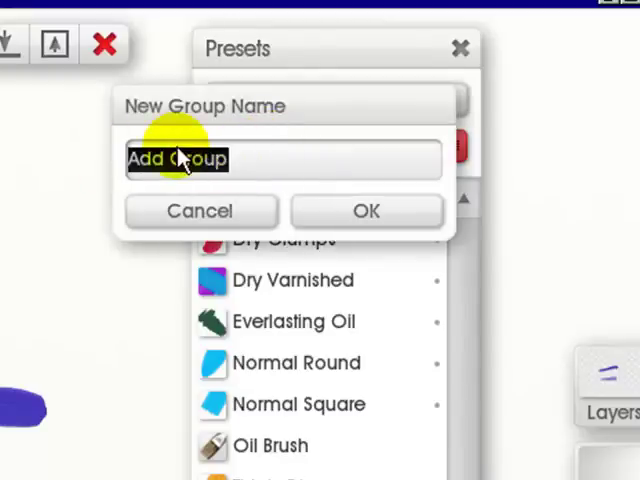
{"action": "type", "text": "Judit"}
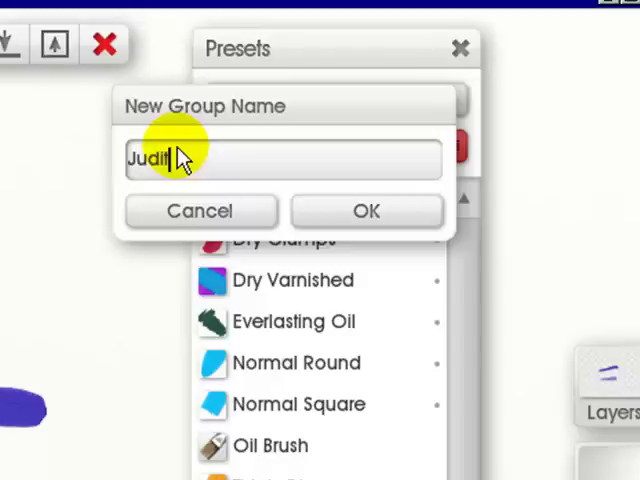
{"action": "type", "text": "h"}
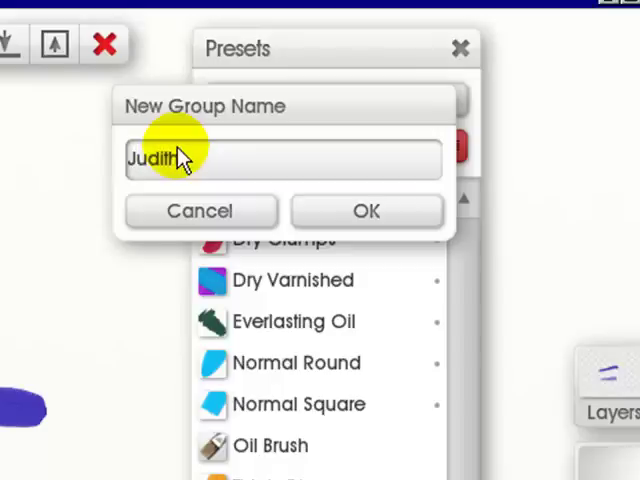
{"action": "left_click", "coordinate": [366, 210]}
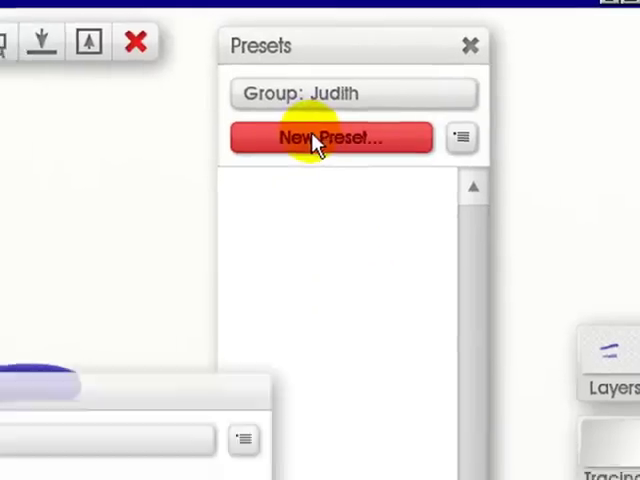
Save the brush as preset 'oil-70' with an icon sampled from the pale stroke
{"action": "left_click", "coordinate": [331, 137]}
{"action": "type", "text": "oil"}
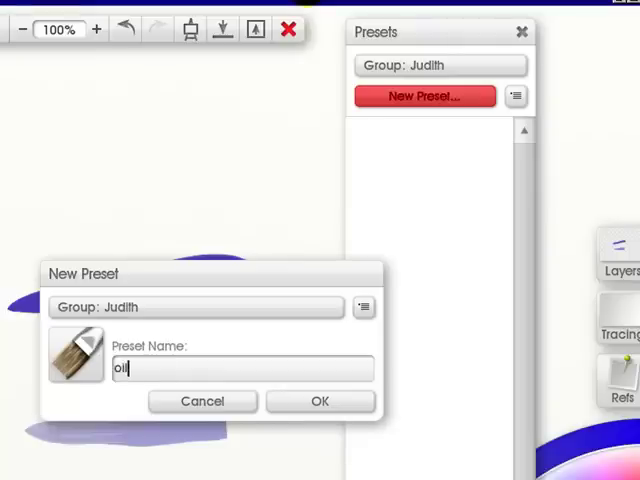
{"action": "type", "text": "-70"}
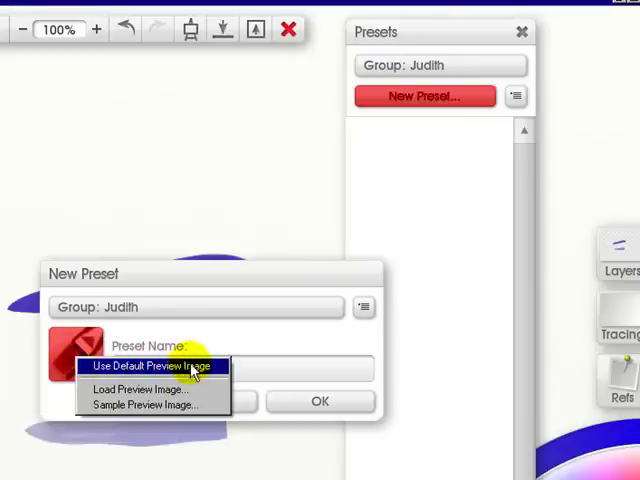
{"action": "mouse_move", "coordinate": [135, 389]}
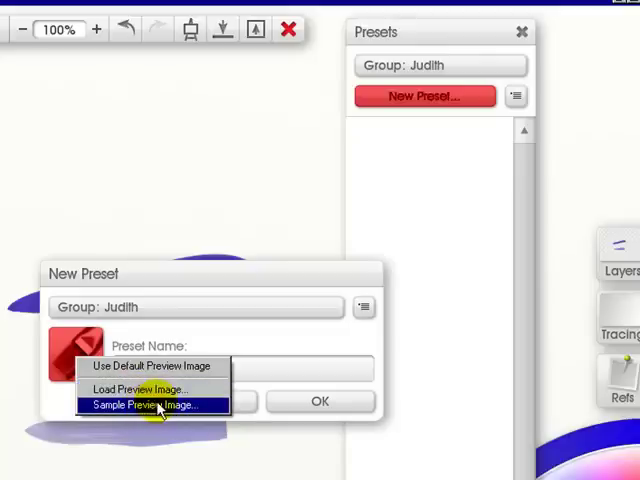
{"action": "left_click", "coordinate": [145, 405]}
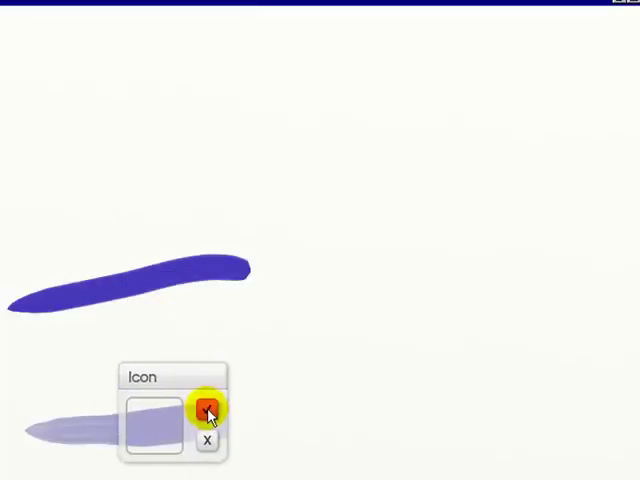
{"action": "left_click", "coordinate": [208, 411]}
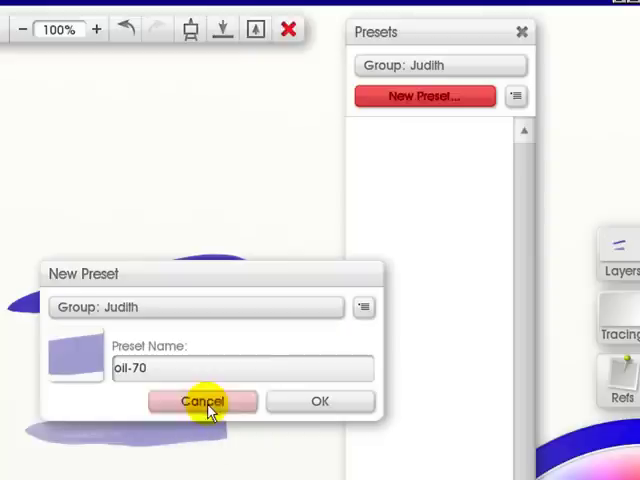
{"action": "mouse_move", "coordinate": [318, 401]}
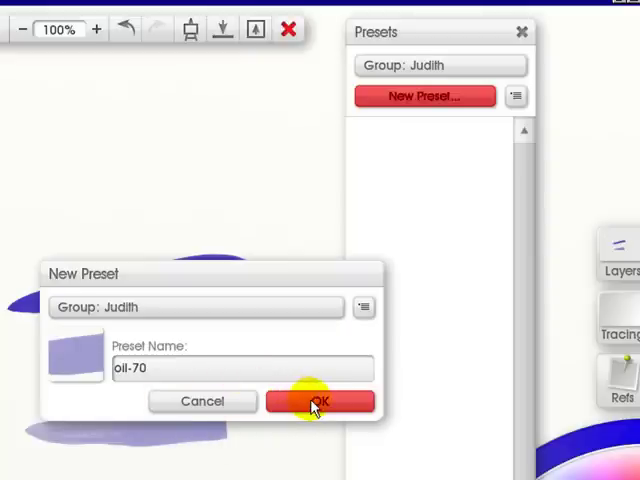
{"action": "left_click", "coordinate": [320, 401]}
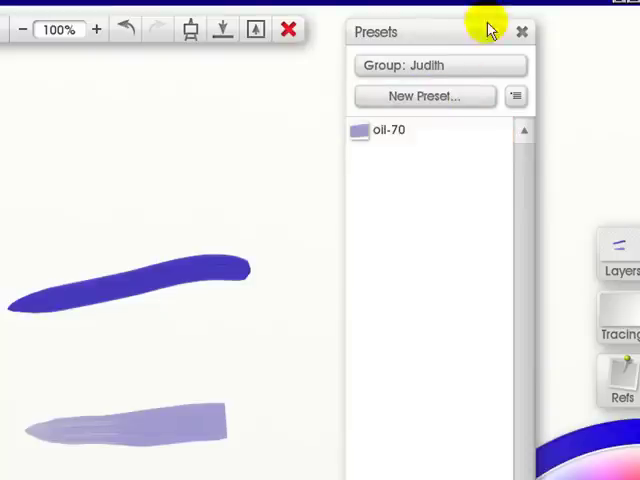
Open the preset group list with the Presets panel's Group button
{"action": "left_click", "coordinate": [425, 65]}
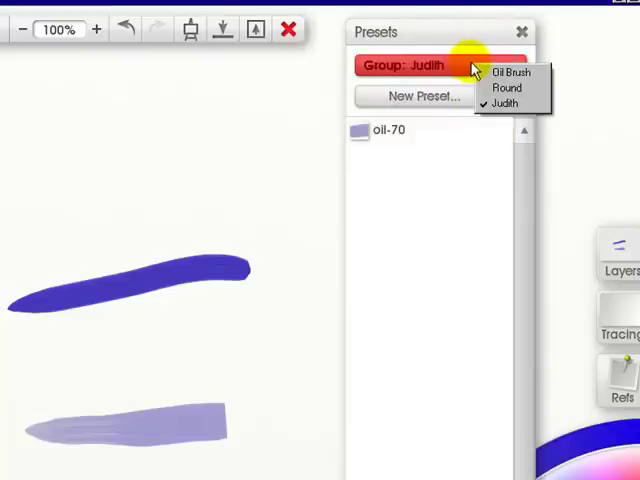
{"action": "mouse_move", "coordinate": [510, 72]}
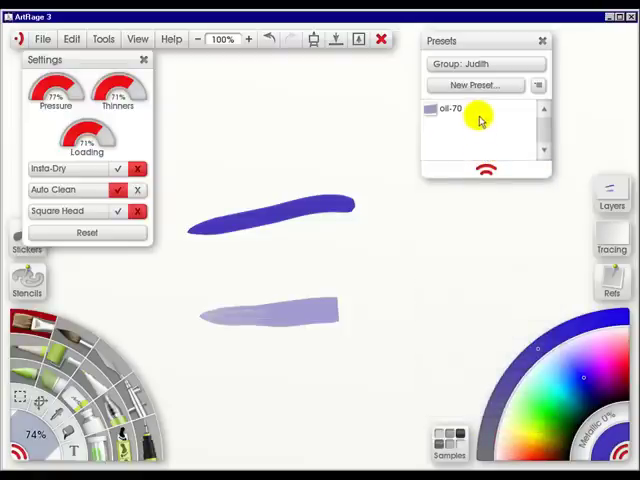
{"action": "mouse_move", "coordinate": [455, 152]}
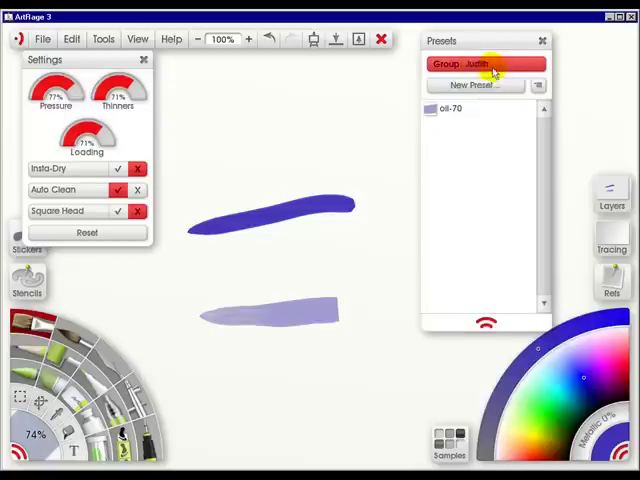
{"action": "left_click", "coordinate": [485, 64]}
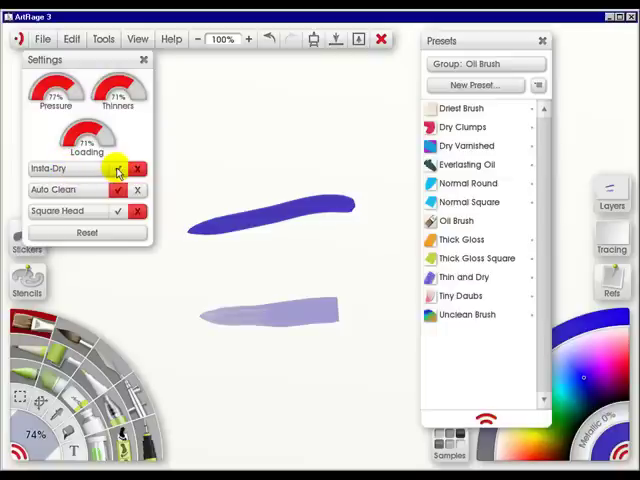
Toggle Insta-Dry, Auto Clean and Square Head, then reset the oil brush settings
{"action": "left_click", "coordinate": [118, 168]}
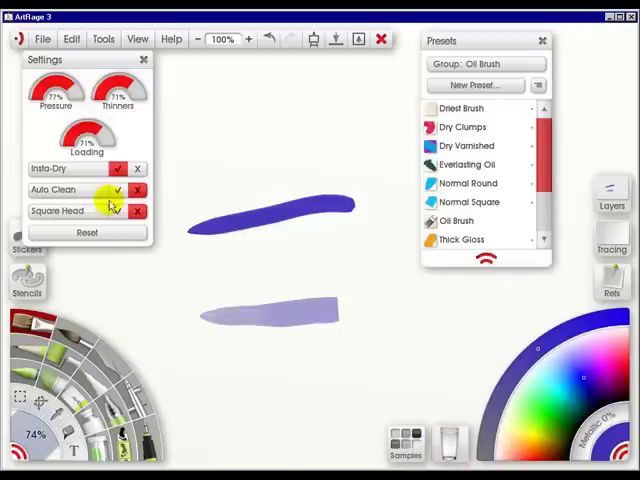
{"action": "left_click", "coordinate": [117, 211]}
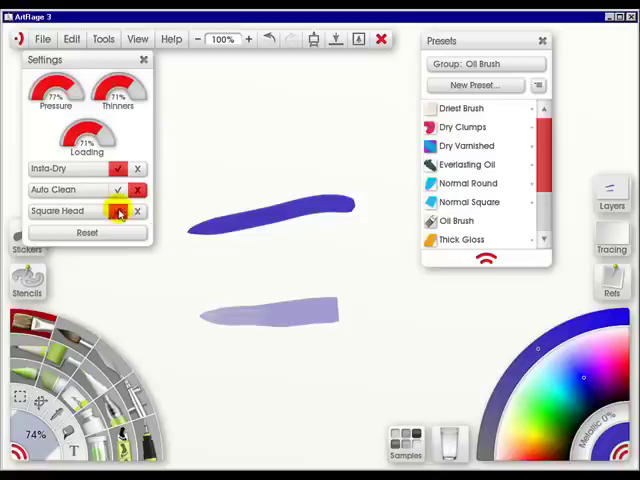
{"action": "left_click", "coordinate": [117, 210]}
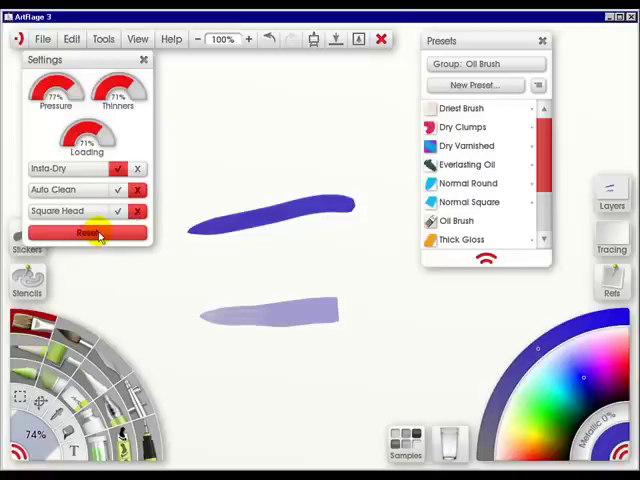
{"action": "left_click", "coordinate": [87, 232]}
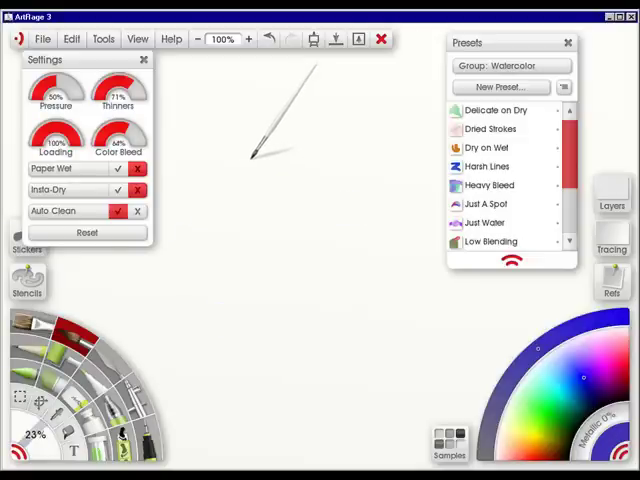
Scroll the Watercolor presets, try Wet on Wet, then apply Delicate on Dry
{"action": "scroll", "scroll_direction": "down", "scroll_amount": 3}
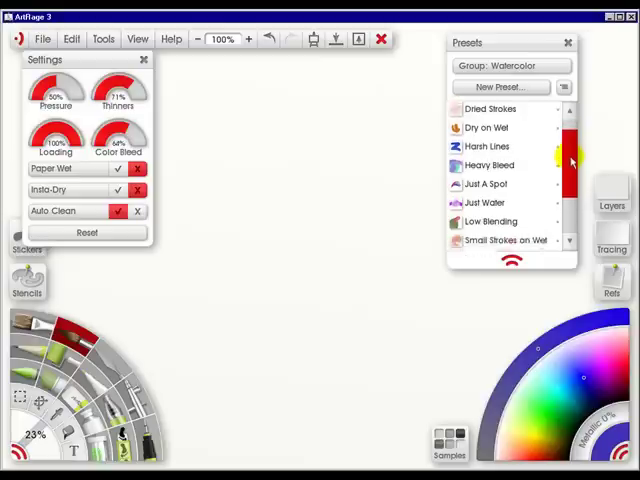
{"action": "scroll", "scroll_direction": "down", "scroll_amount": 3}
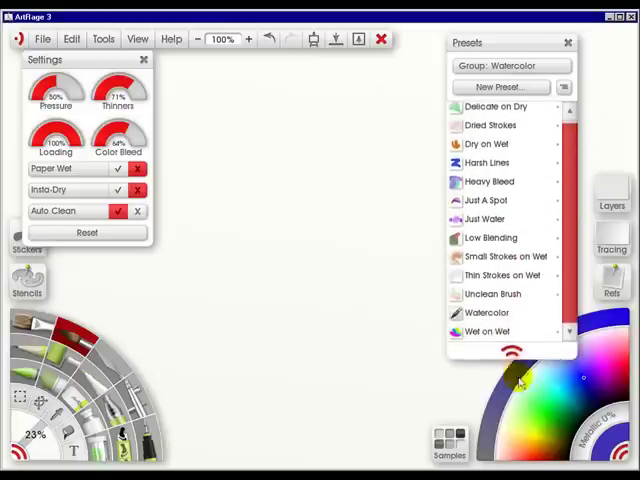
{"action": "left_click", "coordinate": [487, 331]}
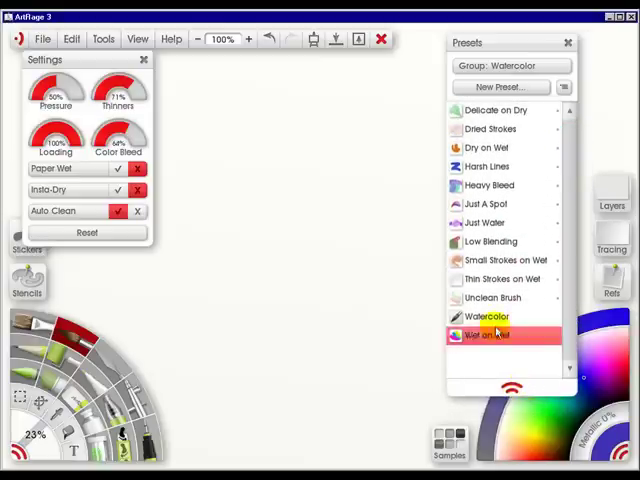
{"action": "left_click", "coordinate": [495, 110]}
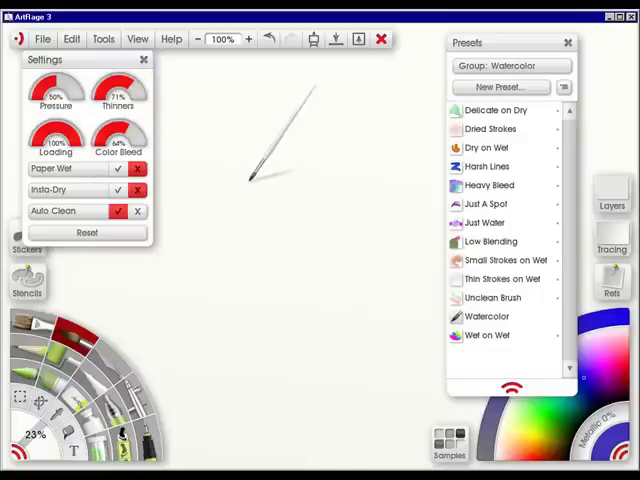
{"action": "left_click", "coordinate": [511, 65]}
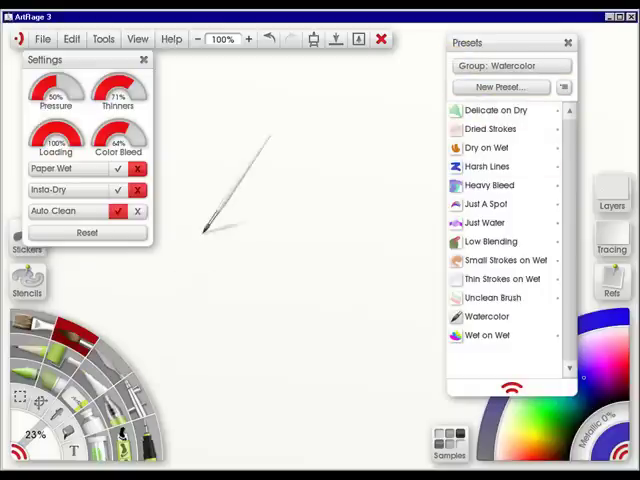
{"action": "left_click", "coordinate": [495, 110]}
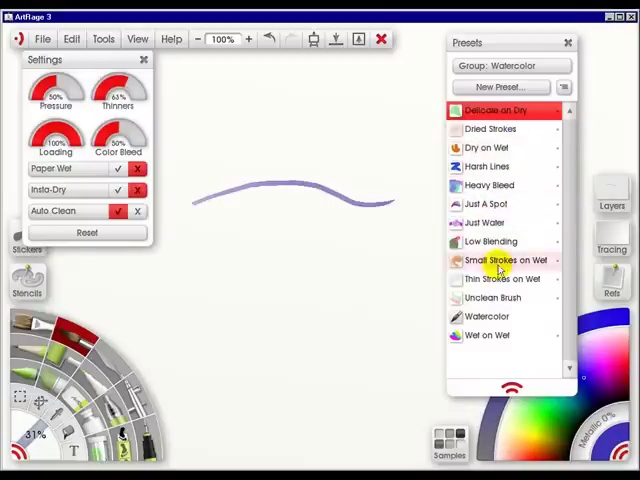
Apply the Watercolor preset and paint a faint second watercolour stroke
{"action": "left_click", "coordinate": [487, 316]}
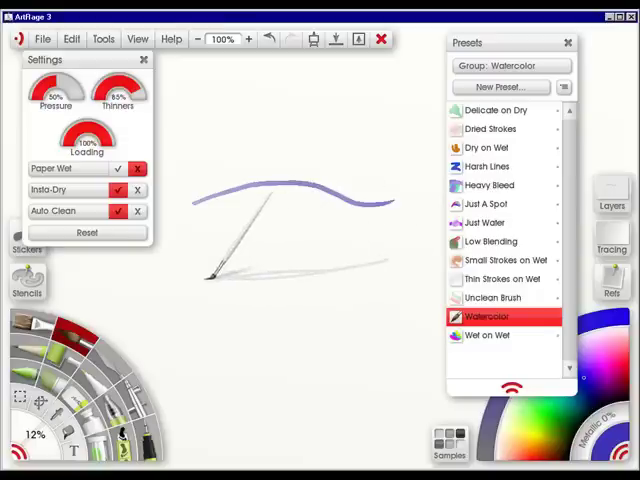
{"action": "left_click", "coordinate": [493, 147]}
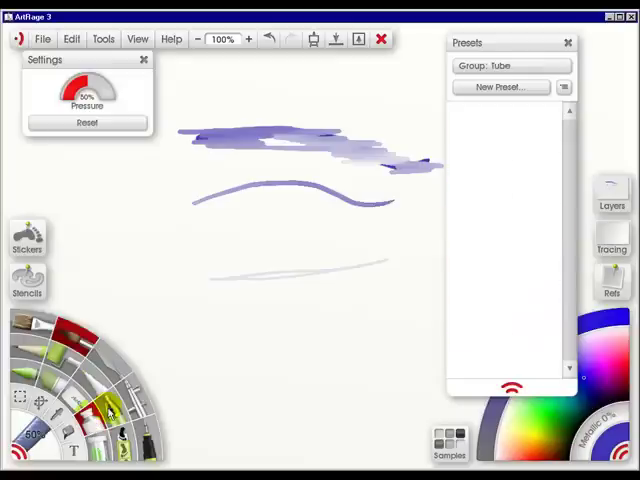
Drag a thick streak of tube paint across the top of the canvas
{"action": "left_click_drag", "start_coordinate": [170, 340], "coordinate": [365, 325]}
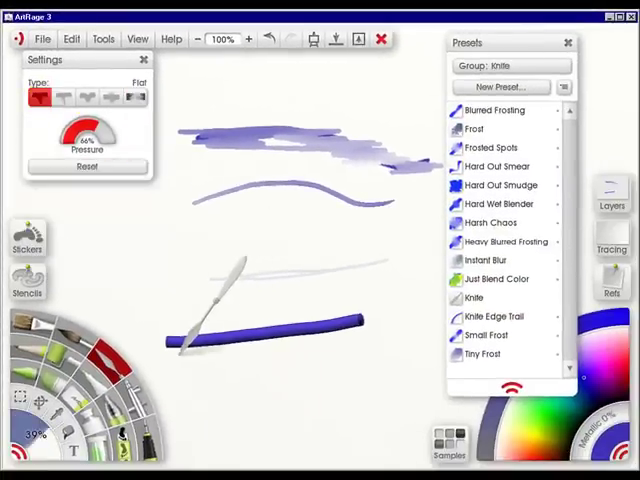
Switch the palette knife Type from Blur to Wet and smudge the lower blue strokes
{"action": "left_click", "coordinate": [105, 97]}
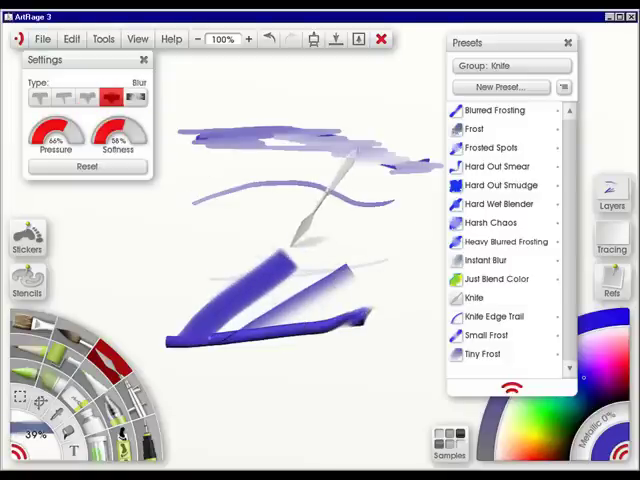
{"action": "left_click", "coordinate": [137, 95]}
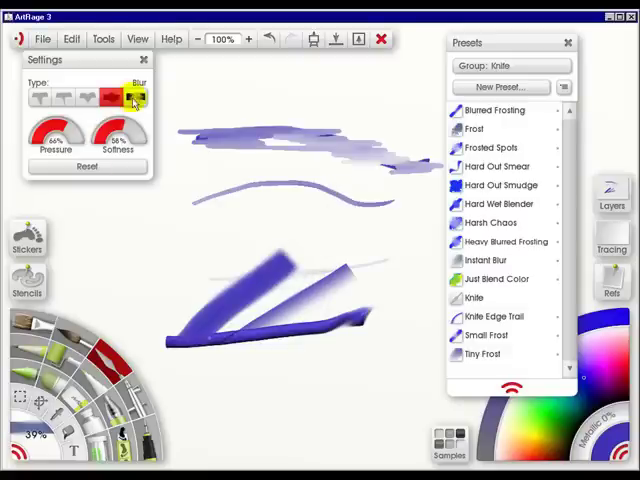
{"action": "left_click", "coordinate": [137, 97]}
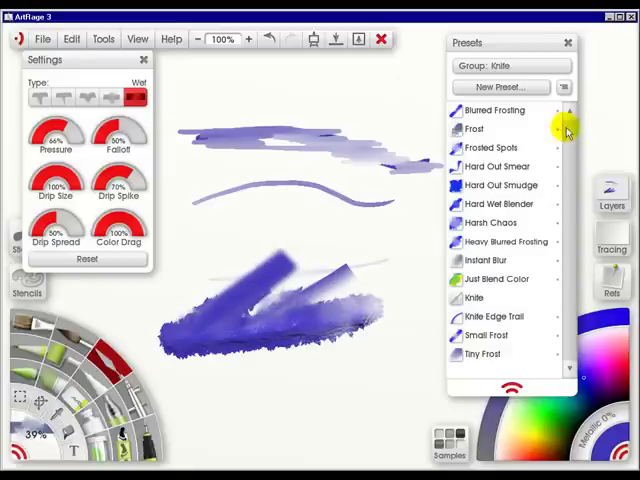
{"action": "left_click", "coordinate": [485, 354]}
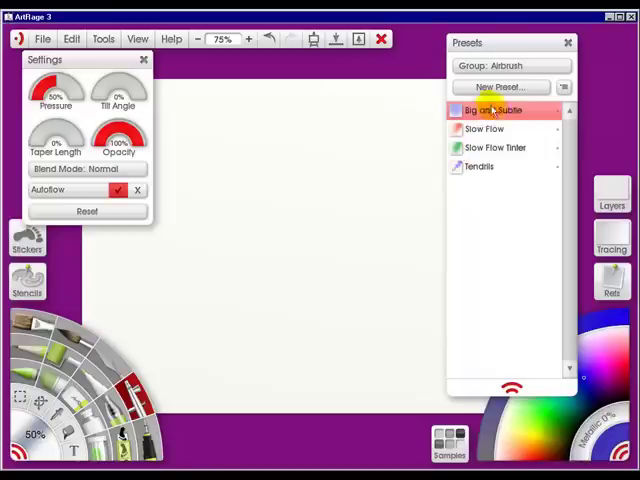
Select the Big and Subtle airbrush preset and spray a soft faint curve
{"action": "left_click", "coordinate": [485, 129]}
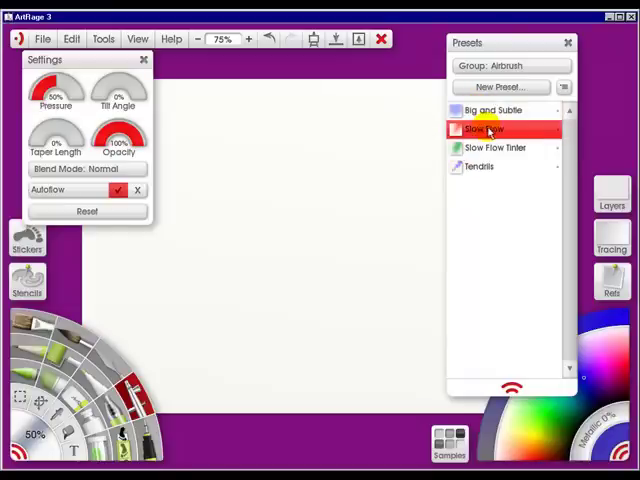
{"action": "left_click", "coordinate": [505, 147]}
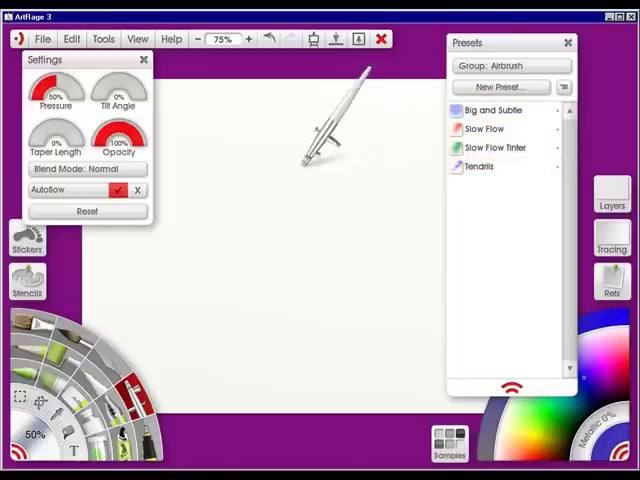
{"action": "mouse_move", "coordinate": [215, 160]}
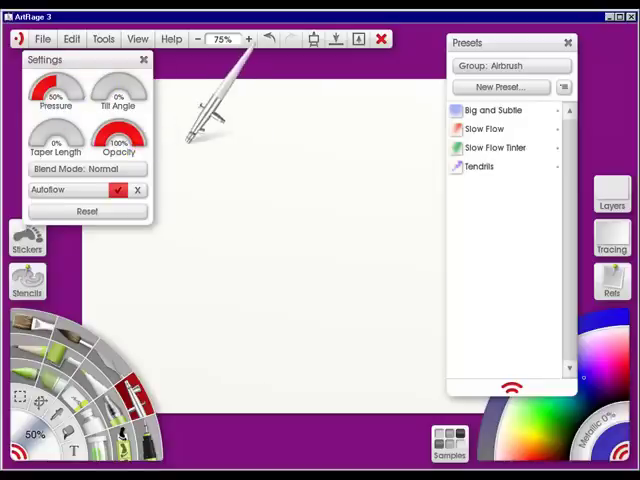
{"action": "left_click", "coordinate": [500, 110]}
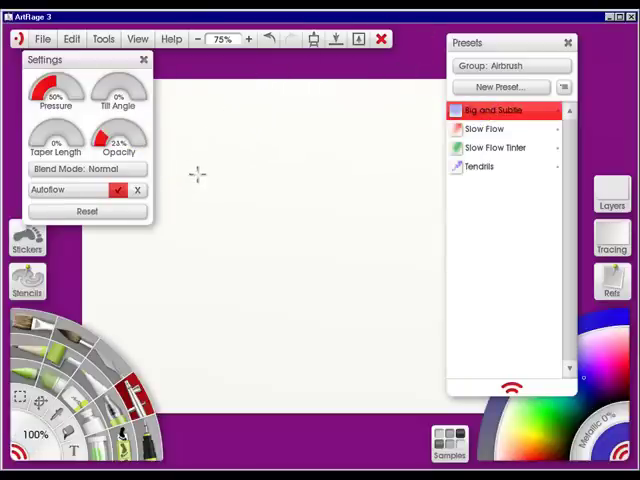
{"action": "left_click_drag", "start_coordinate": [200, 175], "coordinate": [310, 245]}
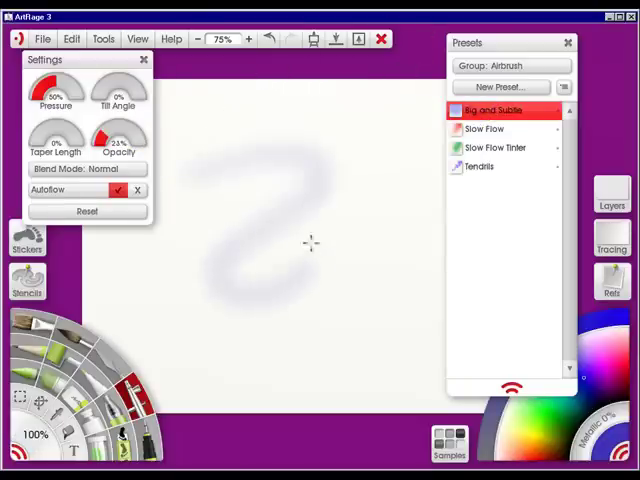
Try the Slow Flow, Slow Flow Tinter and Tendrils airbrush presets in turn
{"action": "left_click", "coordinate": [485, 128]}
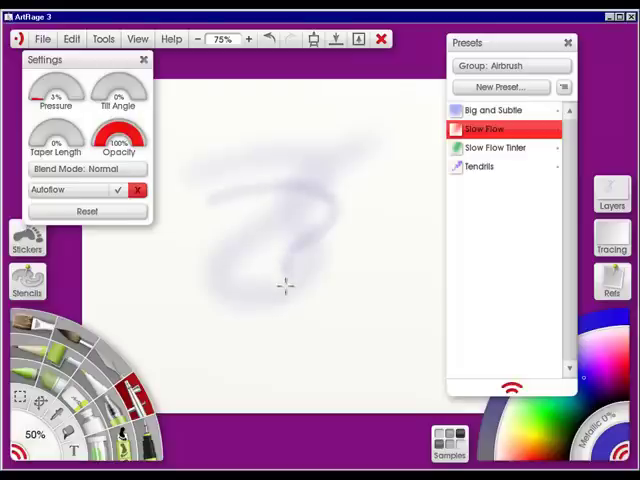
{"action": "left_click", "coordinate": [493, 148]}
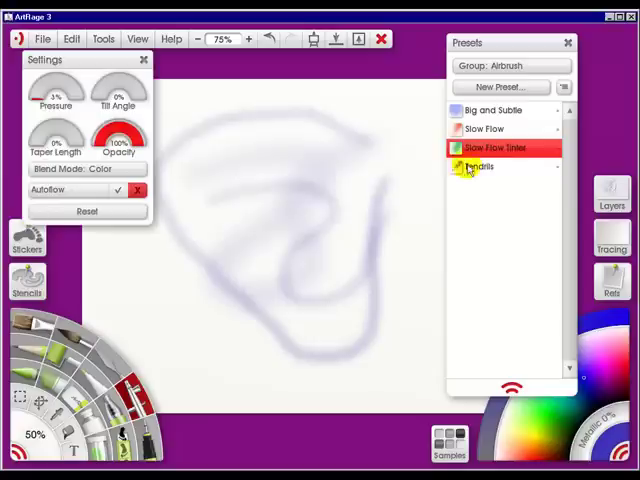
{"action": "left_click", "coordinate": [485, 166]}
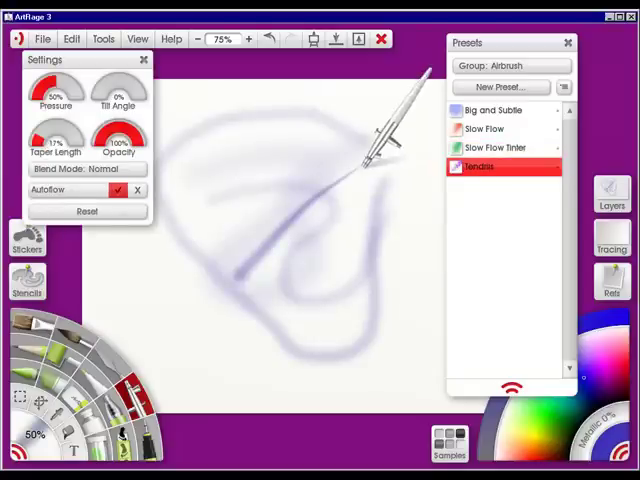
{"action": "mouse_move", "coordinate": [150, 230]}
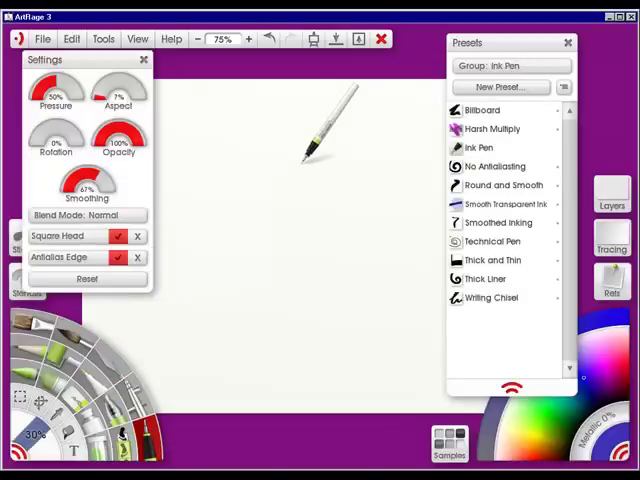
{"action": "mouse_move", "coordinate": [250, 150]}
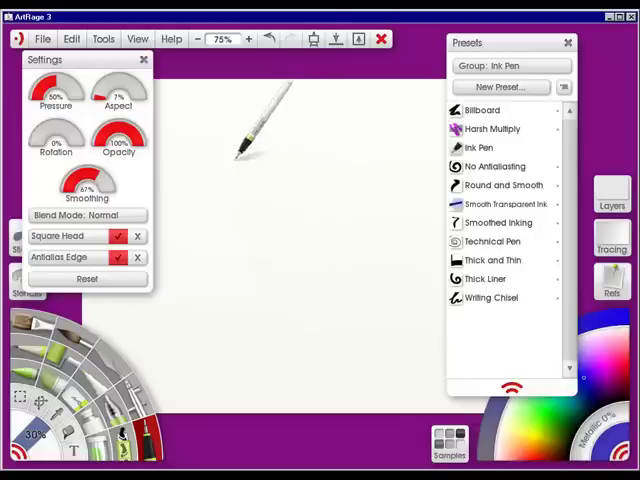
{"action": "mouse_move", "coordinate": [350, 190]}
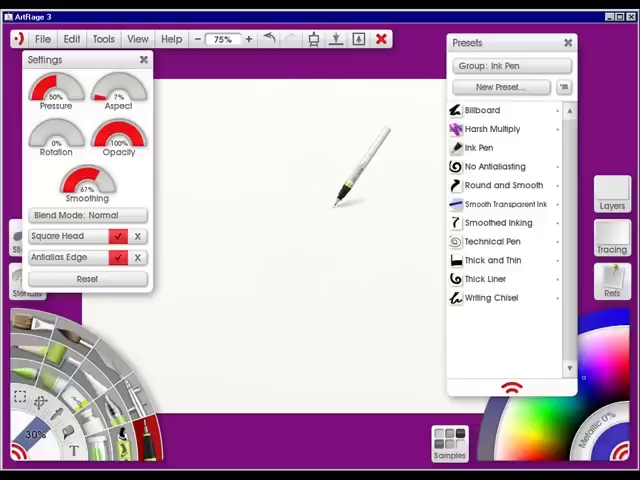
Pick the Round and Smooth ink preset and draw a looping blue line
{"action": "left_click", "coordinate": [503, 185]}
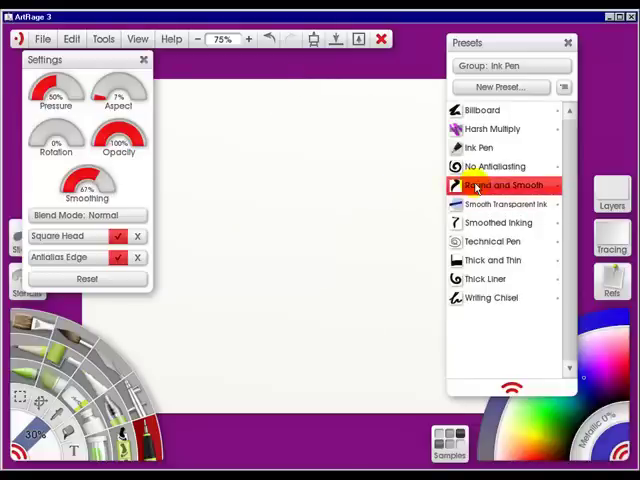
{"action": "left_click", "coordinate": [500, 185]}
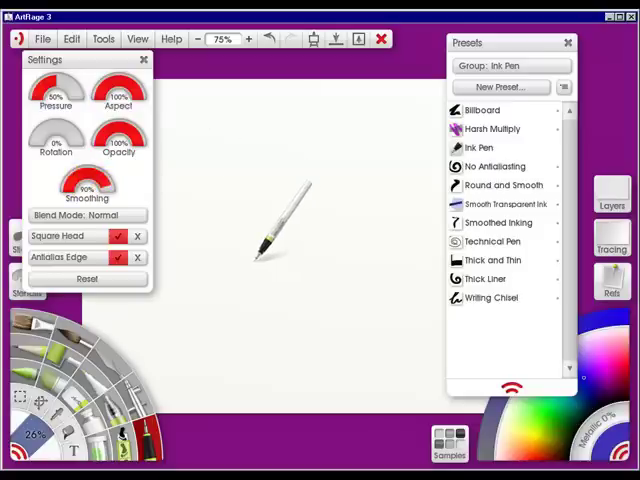
{"action": "left_click", "coordinate": [505, 185]}
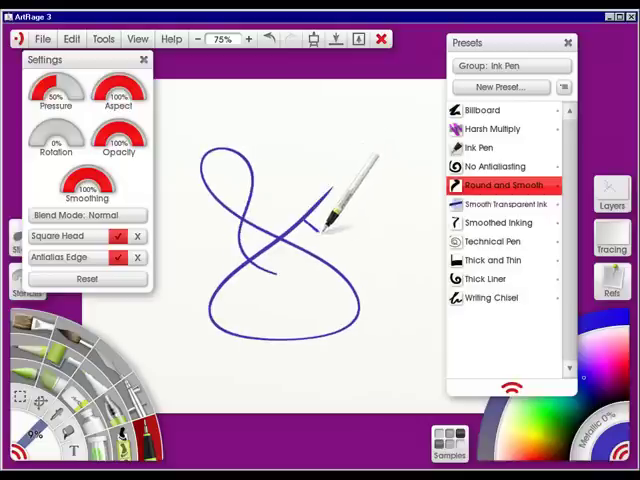
{"action": "mouse_move", "coordinate": [395, 205]}
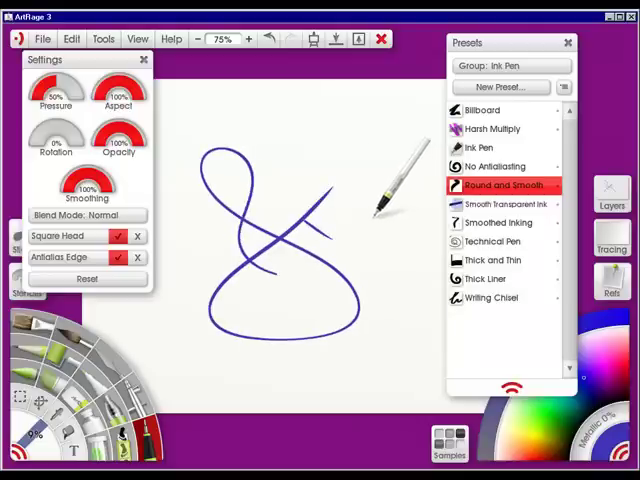
{"action": "mouse_move", "coordinate": [360, 200]}
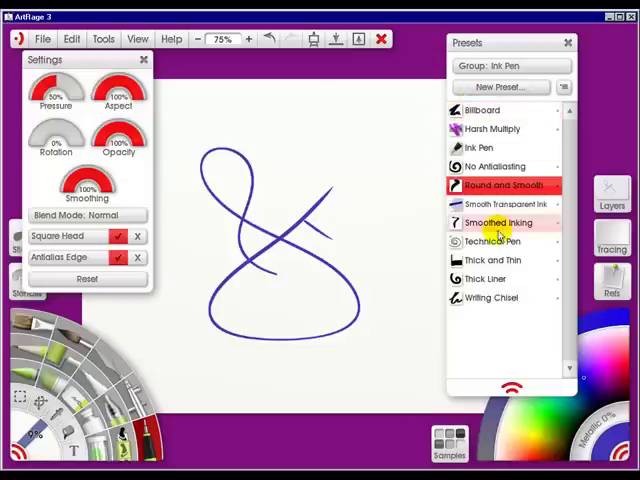
Select the Writing Chisel ink preset and draw a calligraphic loop in the centre
{"action": "left_click", "coordinate": [496, 298]}
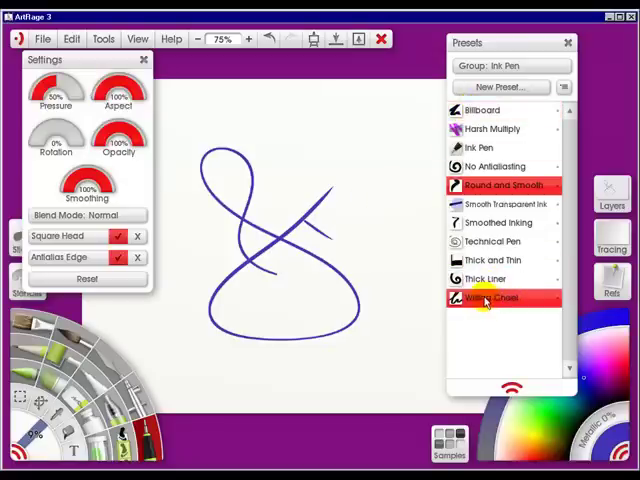
{"action": "left_click", "coordinate": [497, 298]}
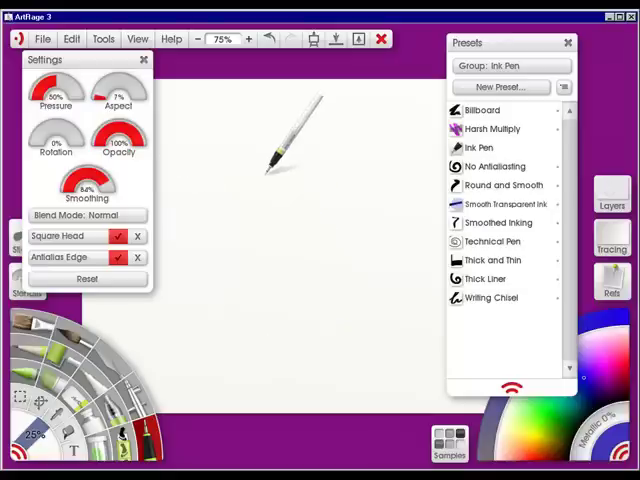
{"action": "mouse_move", "coordinate": [335, 110]}
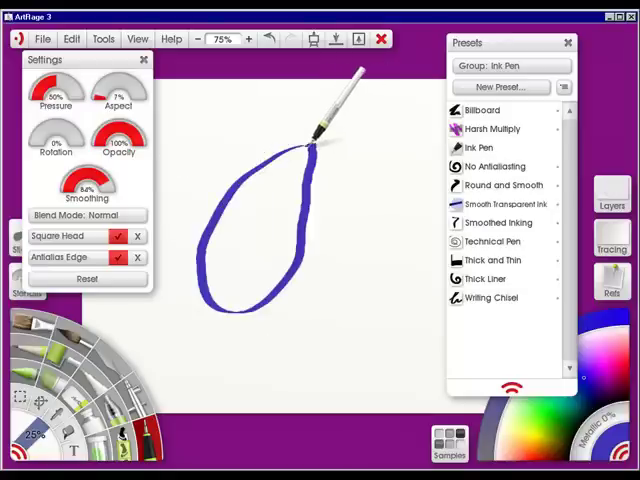
{"action": "left_click_drag", "start_coordinate": [320, 140], "coordinate": [390, 290]}
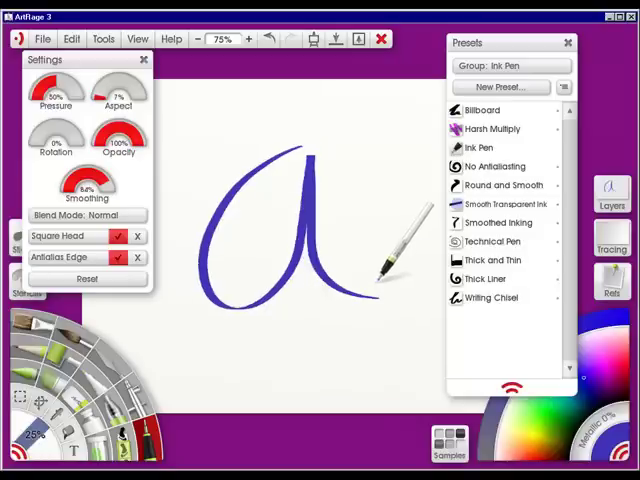
{"action": "mouse_move", "coordinate": [400, 180]}
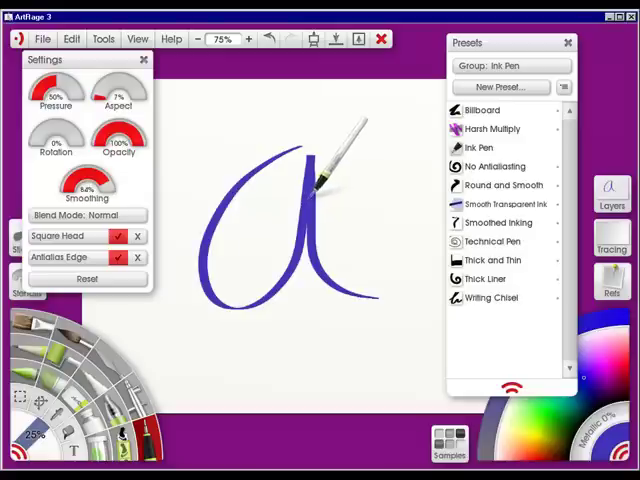
{"action": "mouse_move", "coordinate": [180, 90]}
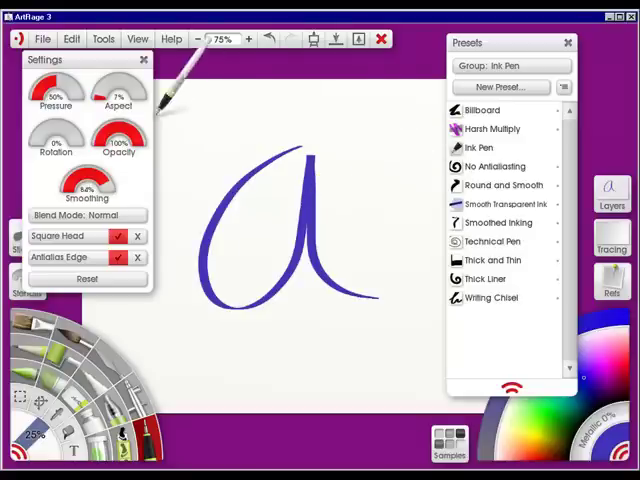
{"action": "mouse_move", "coordinate": [240, 110]}
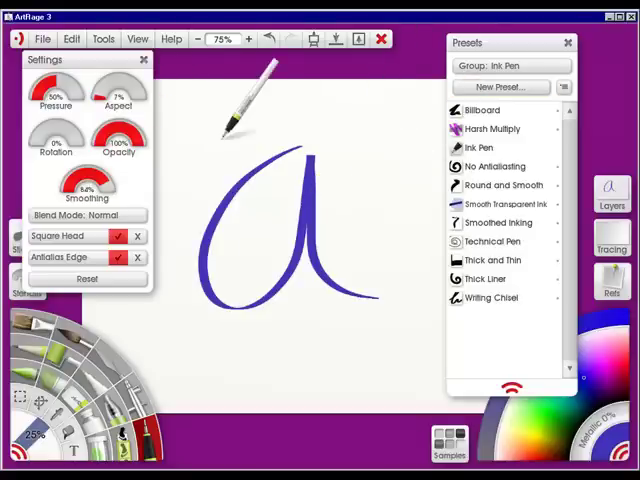